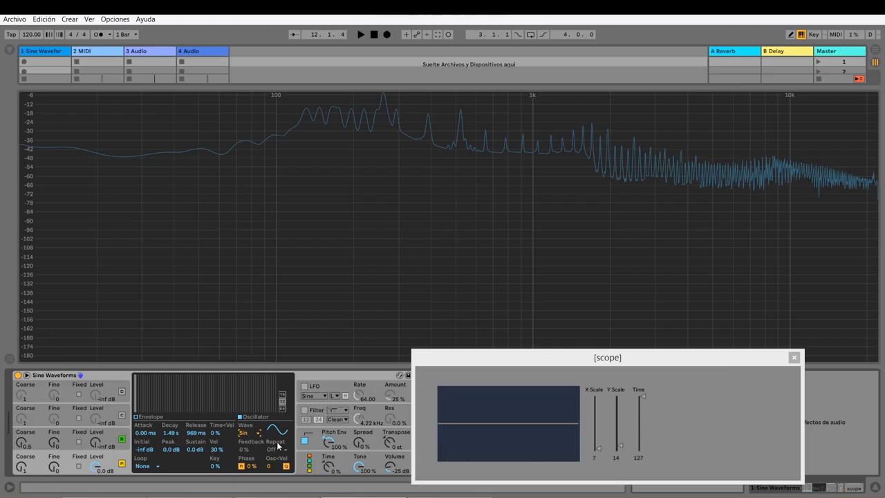
# Step: Set Operator's oscillator waveform to Saw 6, then open the LFO waveform dropdown
pyautogui.click(249, 433)
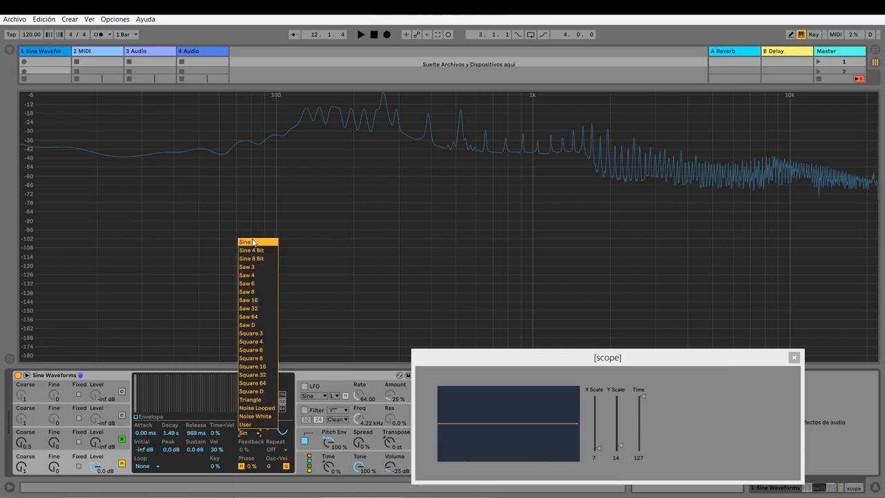
pyautogui.click(245, 242)
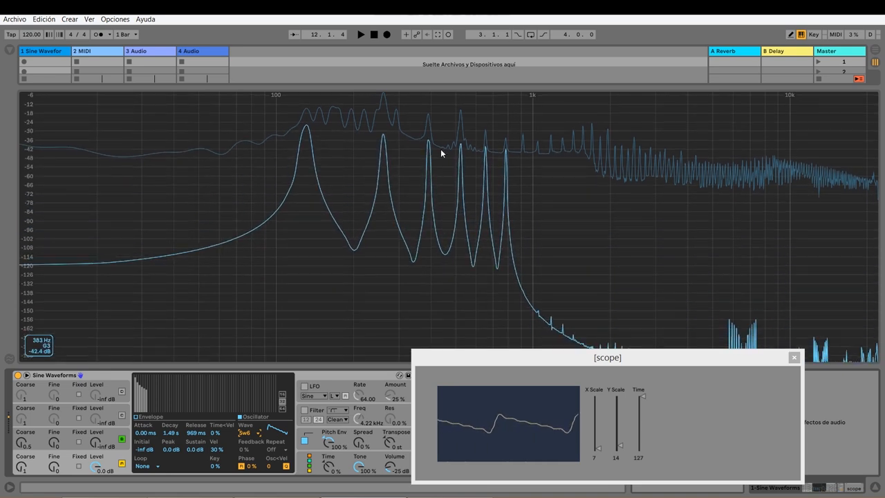
pyautogui.moveTo(512, 155)
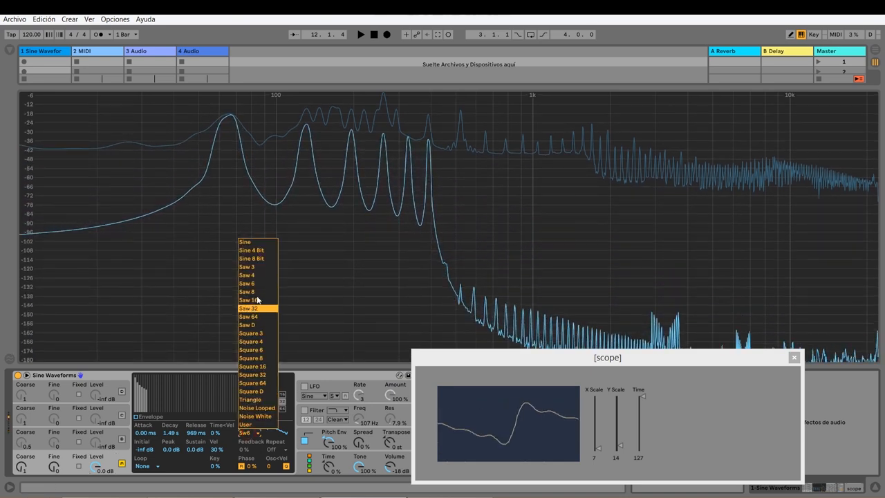
pyautogui.click(249, 308)
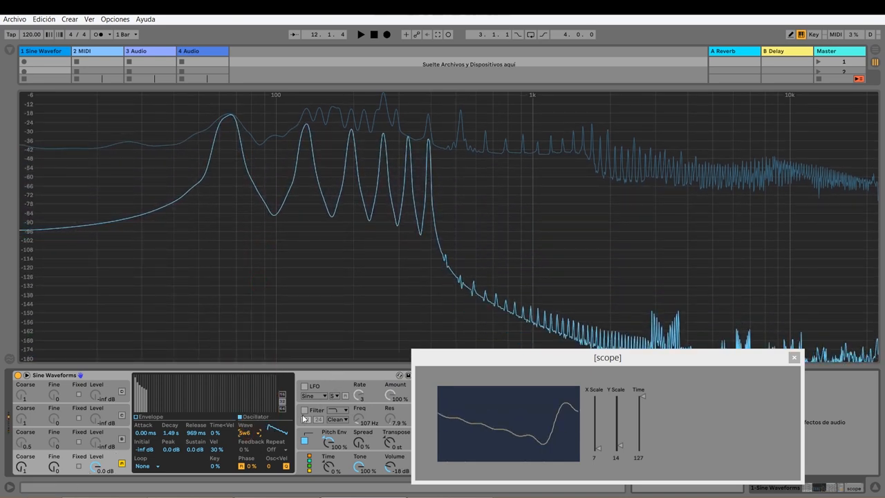
pyautogui.click(313, 395)
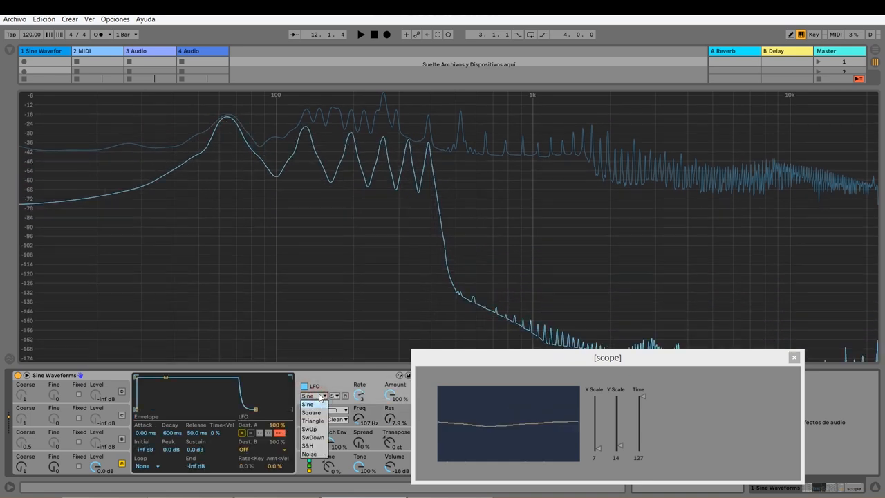